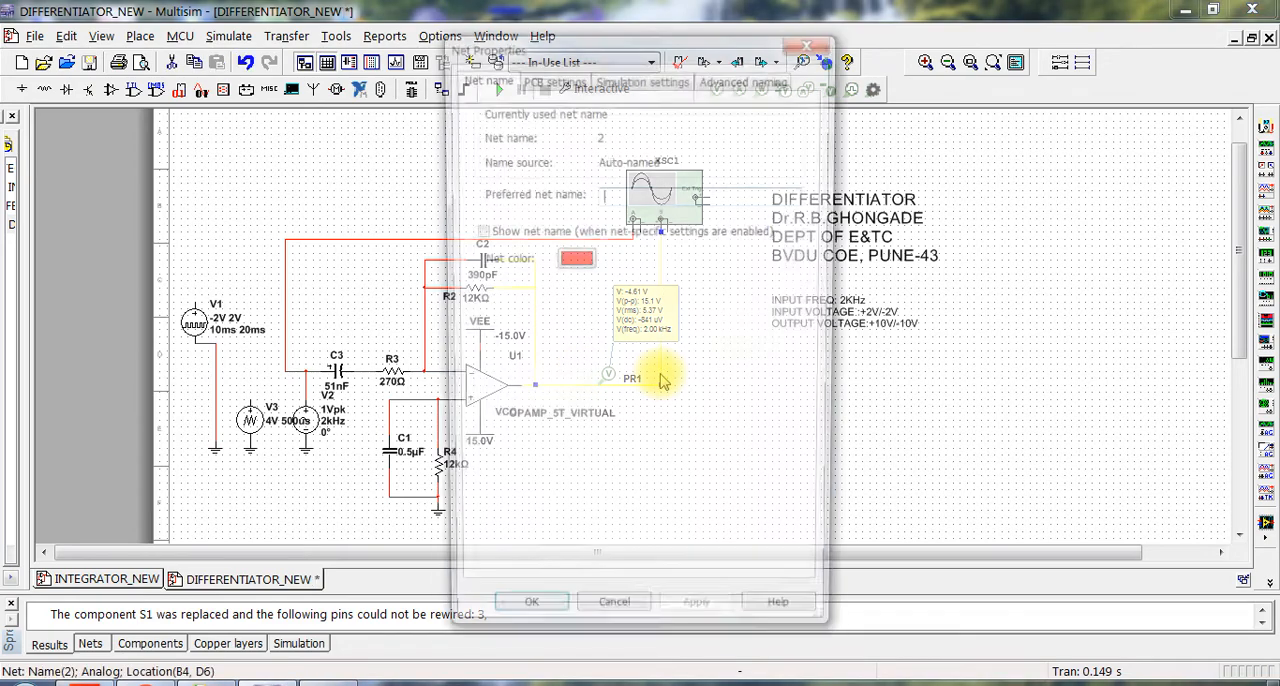
Recolour the op-amp output net to the oscilloscope green in Net Properties.
click(576, 258)
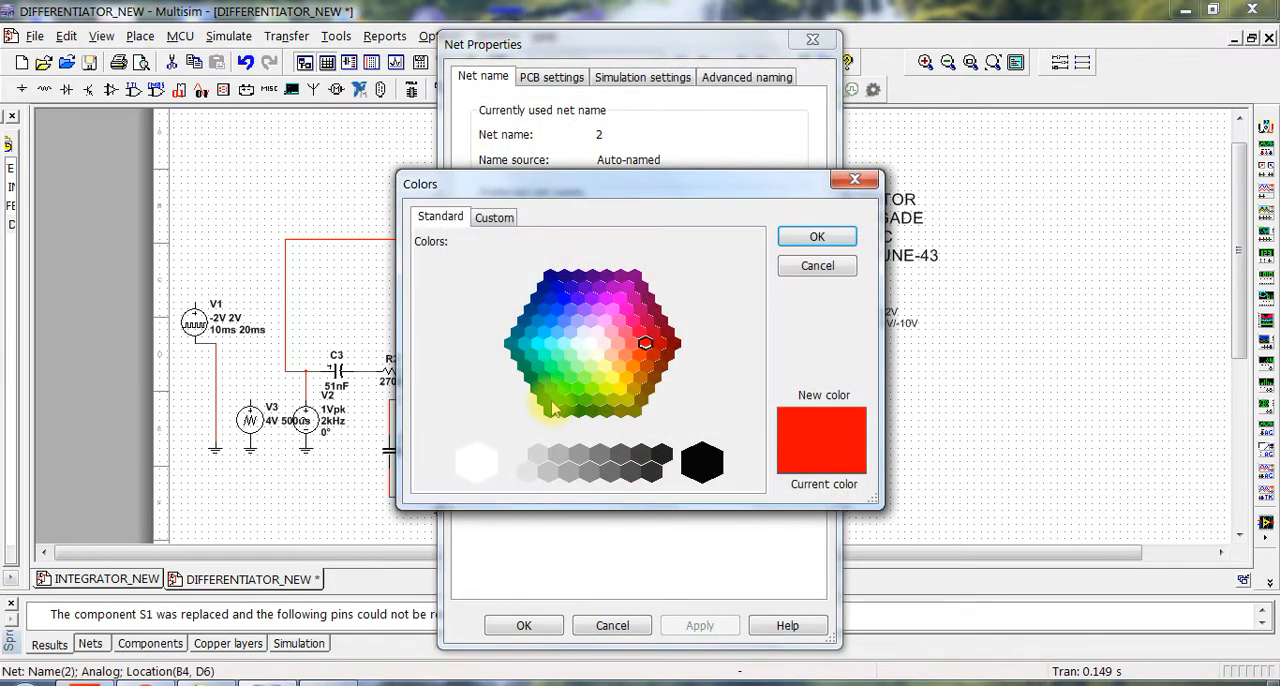
click(817, 236)
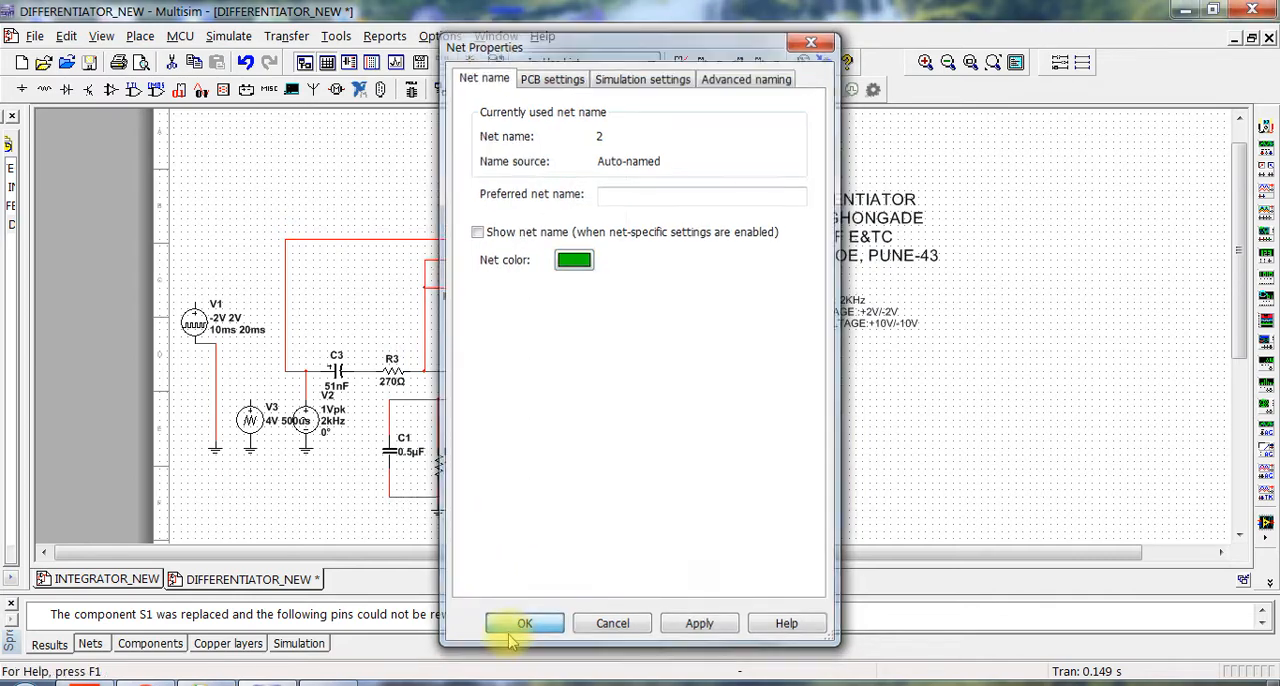
click(524, 623)
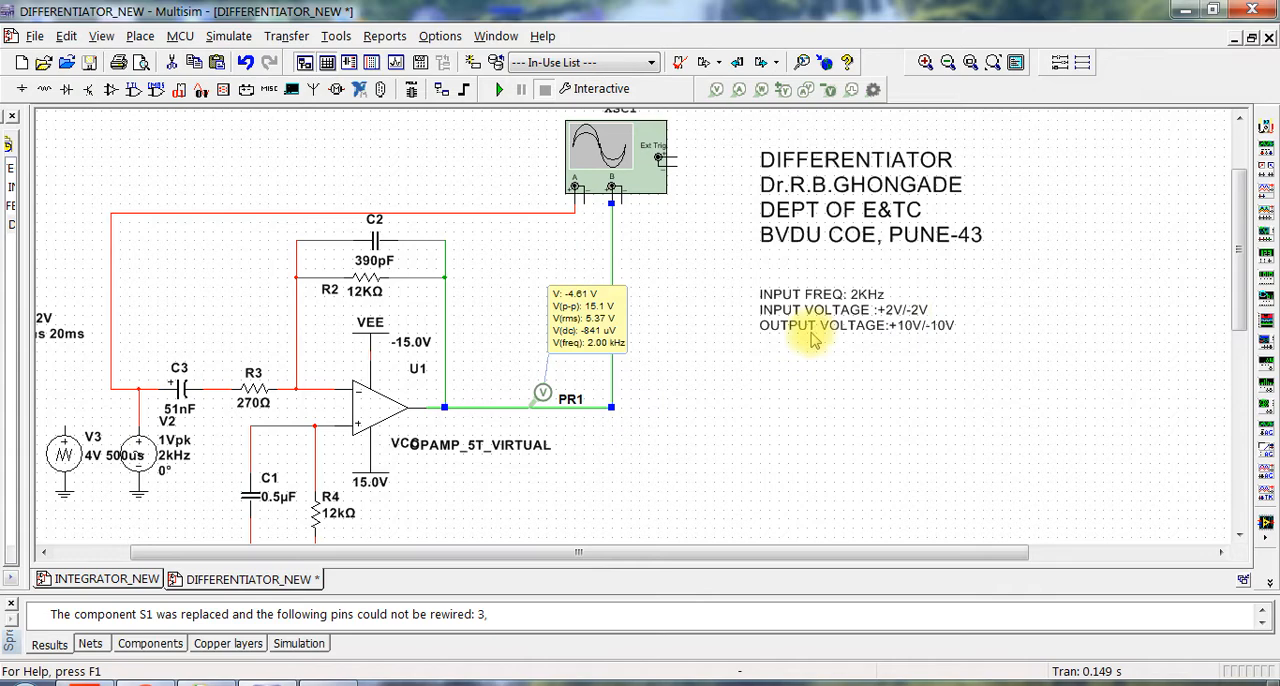
mouse_move(757, 385)
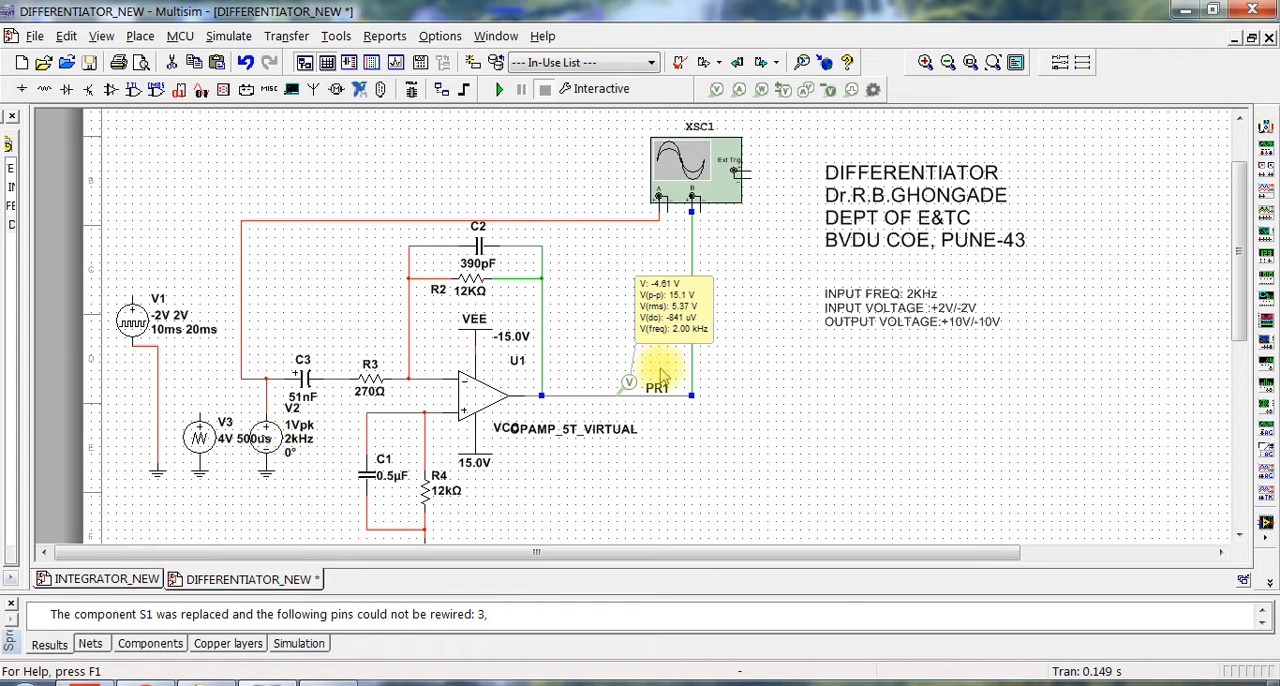
mouse_move(755, 310)
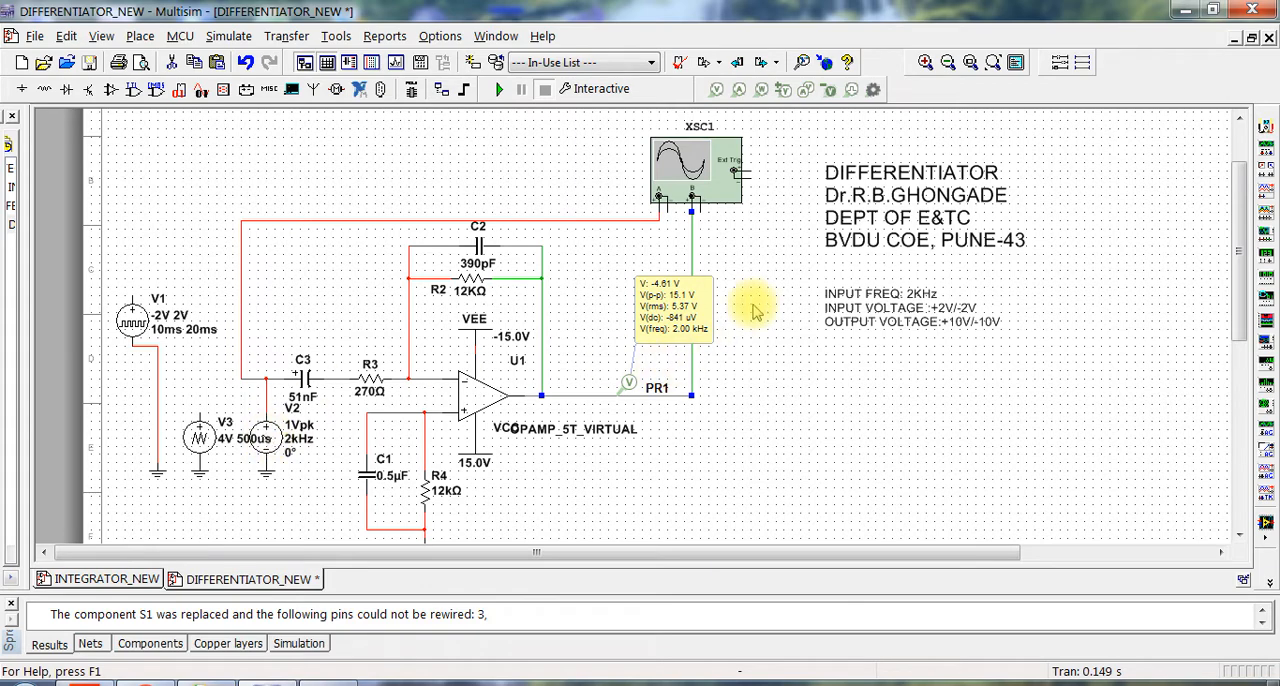
Run the simulation and show the sine input and output on XSC1's inverted white screen.
double_click(697, 163)
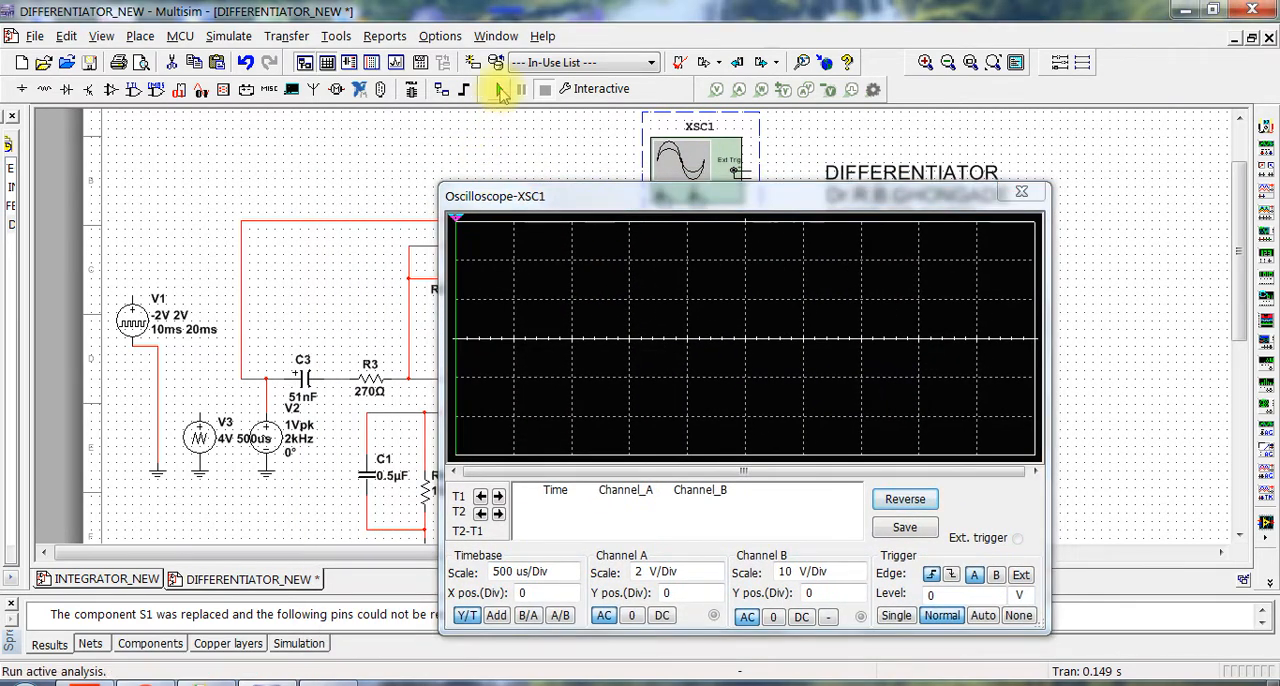
click(500, 88)
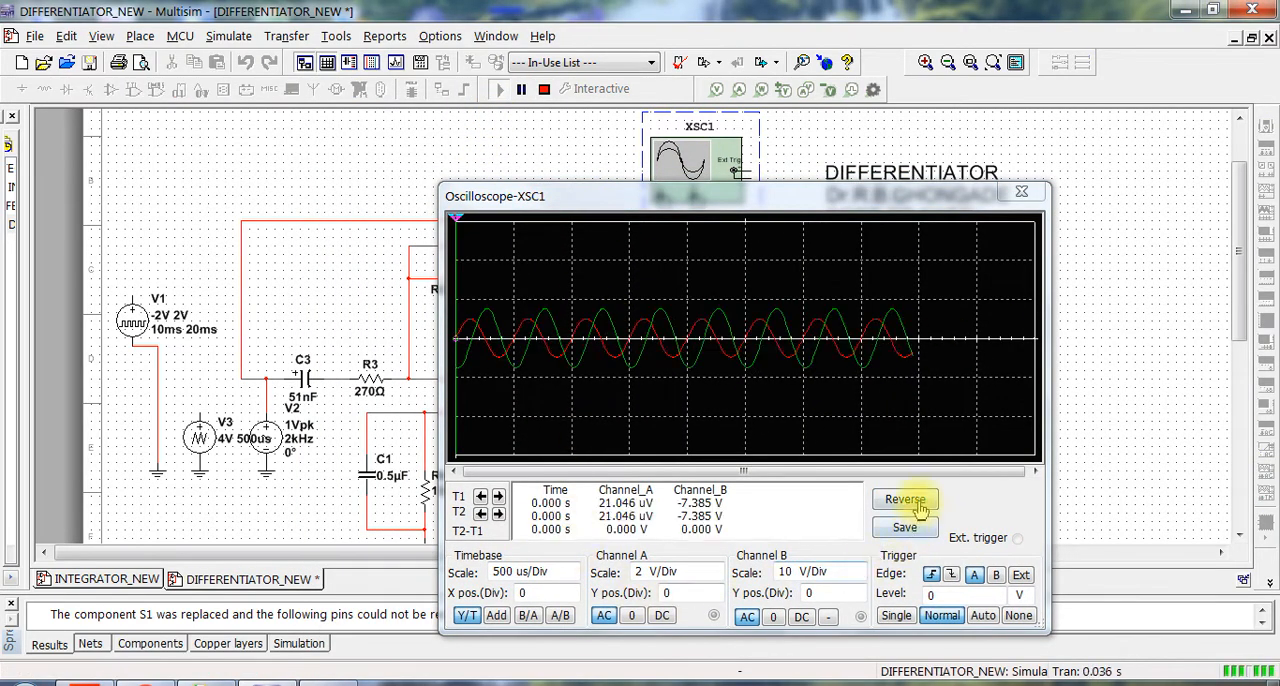
click(904, 499)
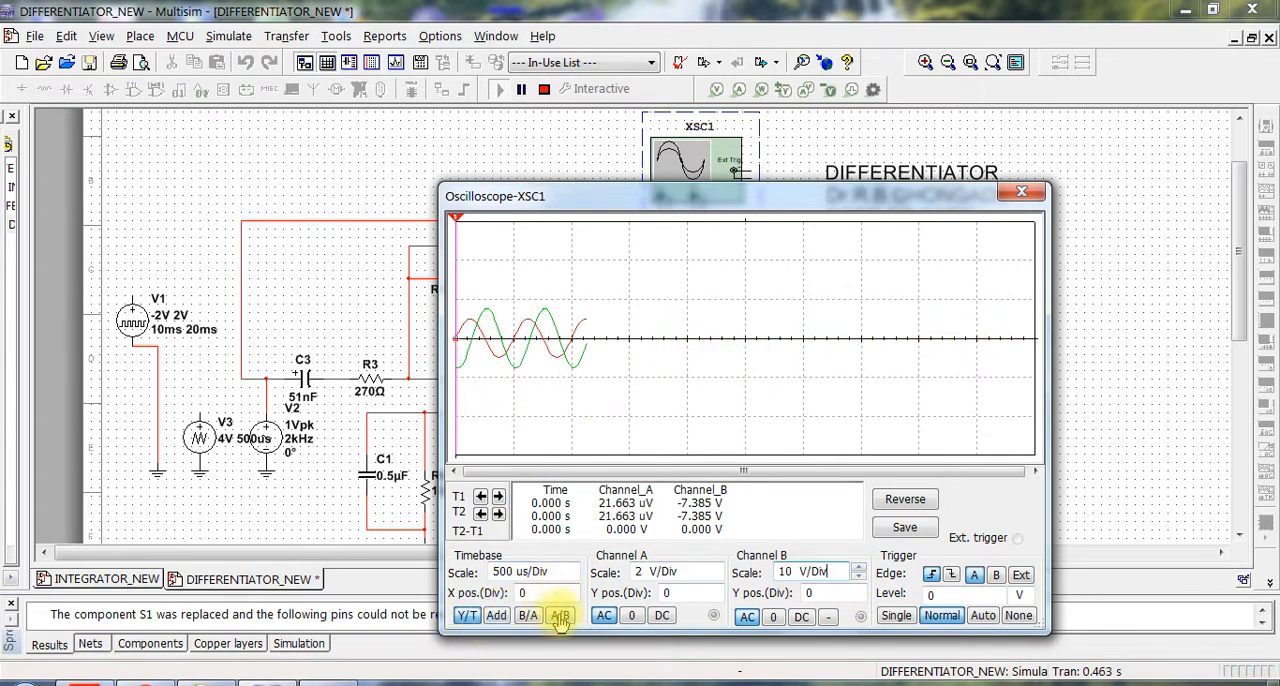
Plot A/B as an ellipse with channel A at 1 V/Div, then restore Y/T display.
click(561, 615)
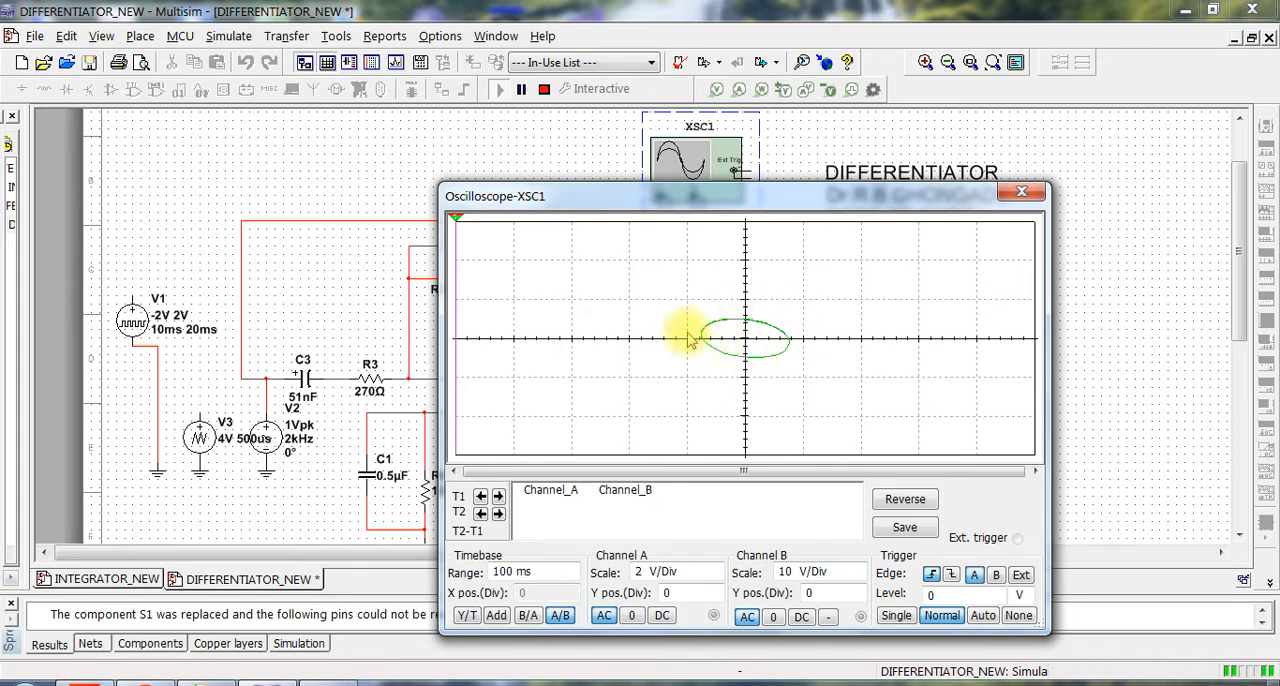
mouse_move(650, 450)
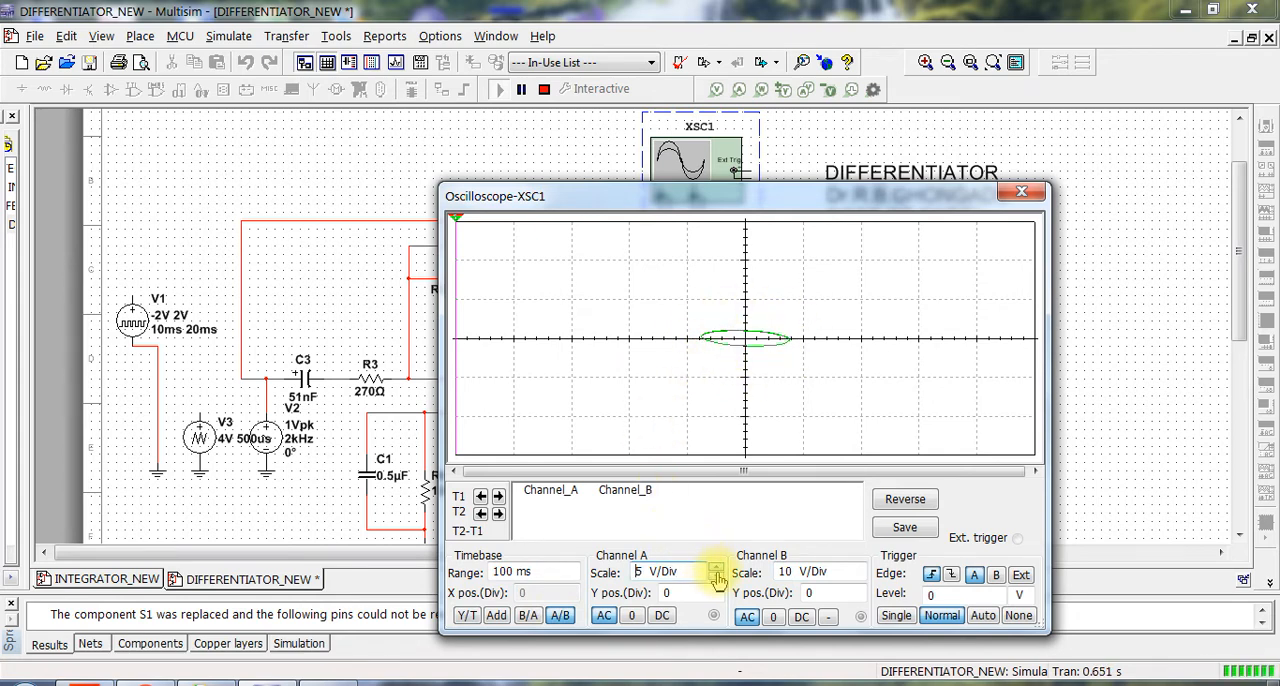
click(717, 578)
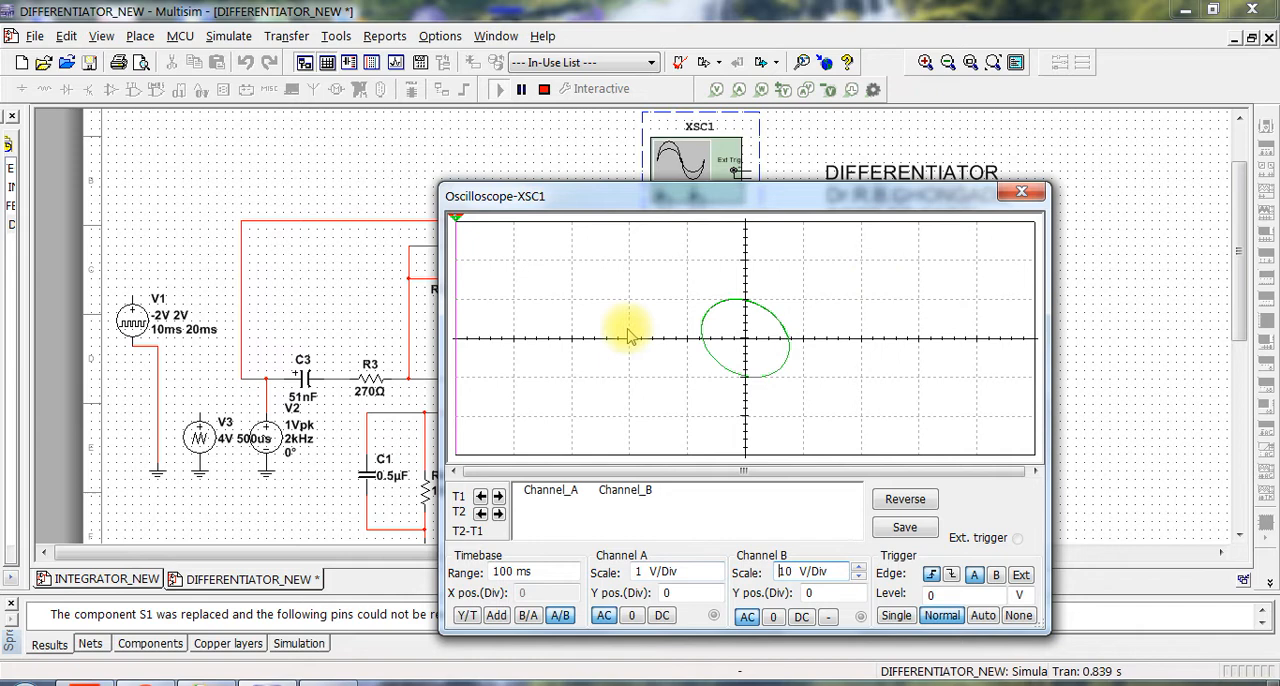
mouse_move(550, 243)
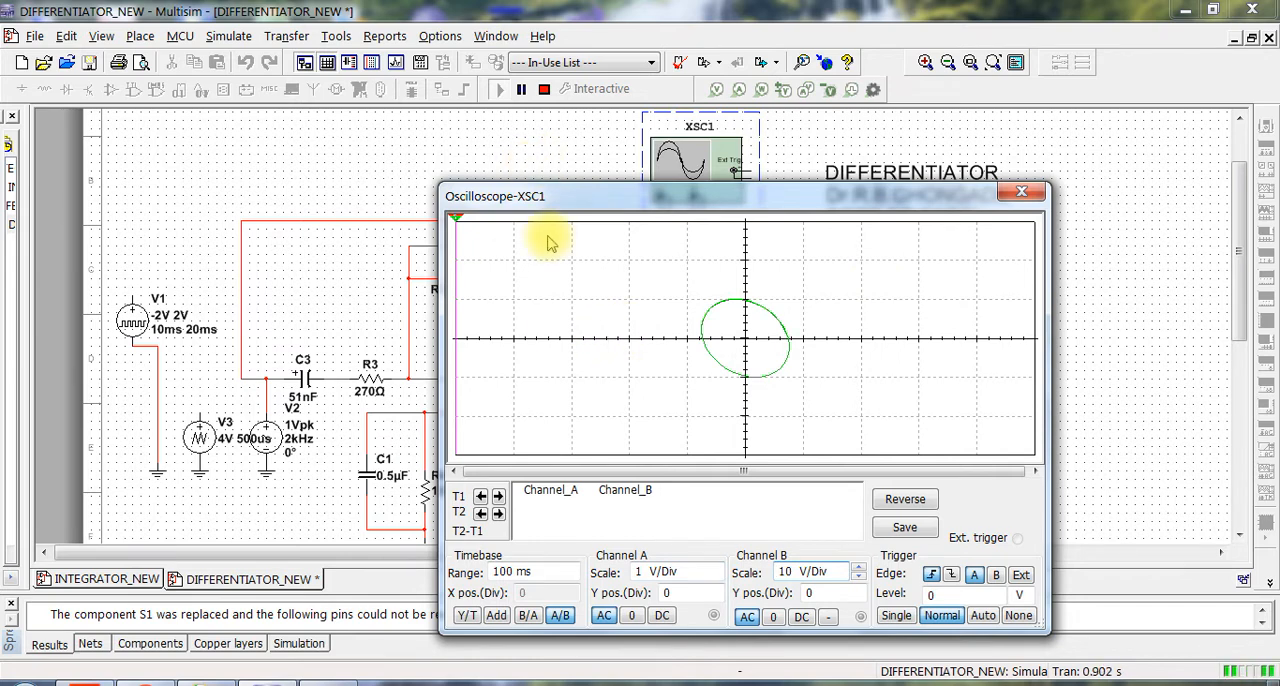
mouse_move(568, 234)
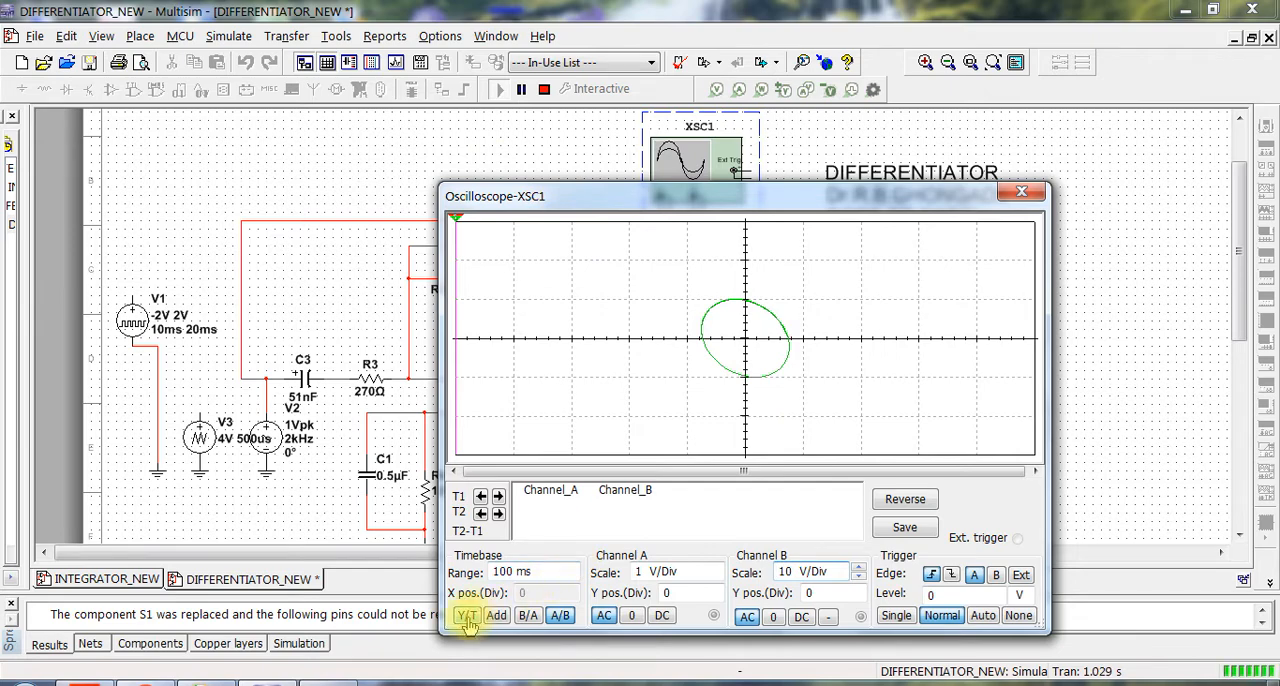
click(466, 615)
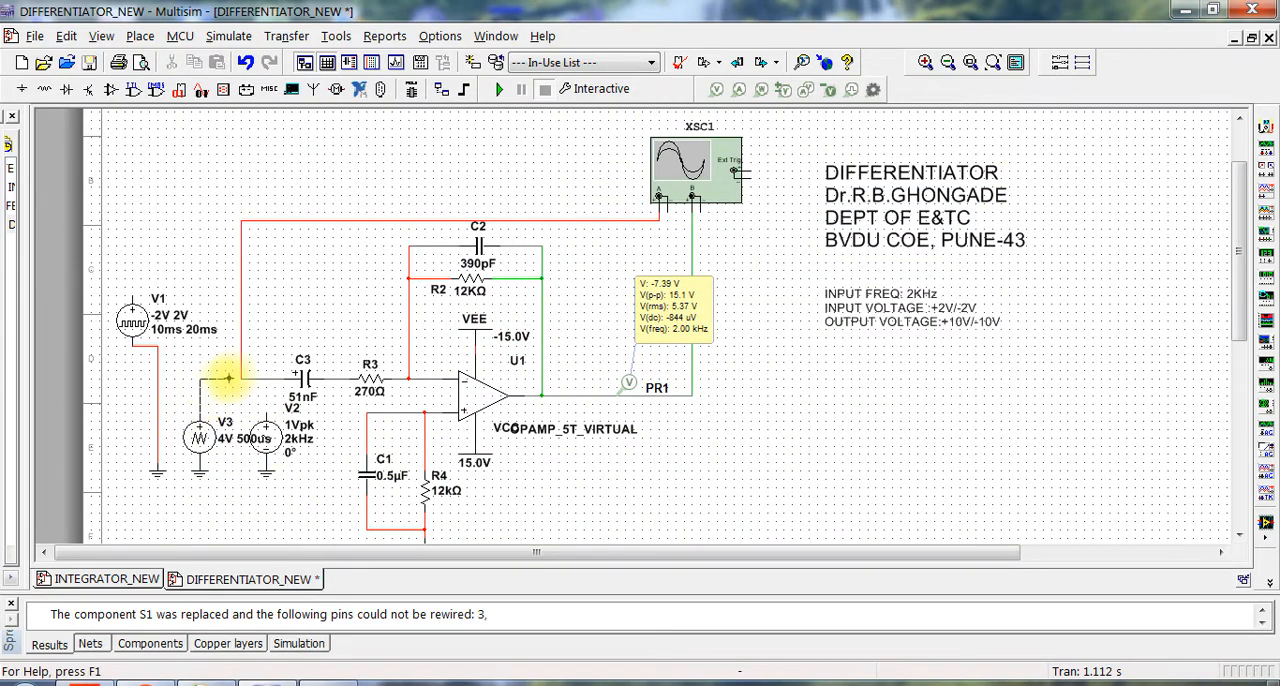
Reopen XSC1, rerun with the triangle input, and set channel A to 2 V/Div.
double_click(695, 165)
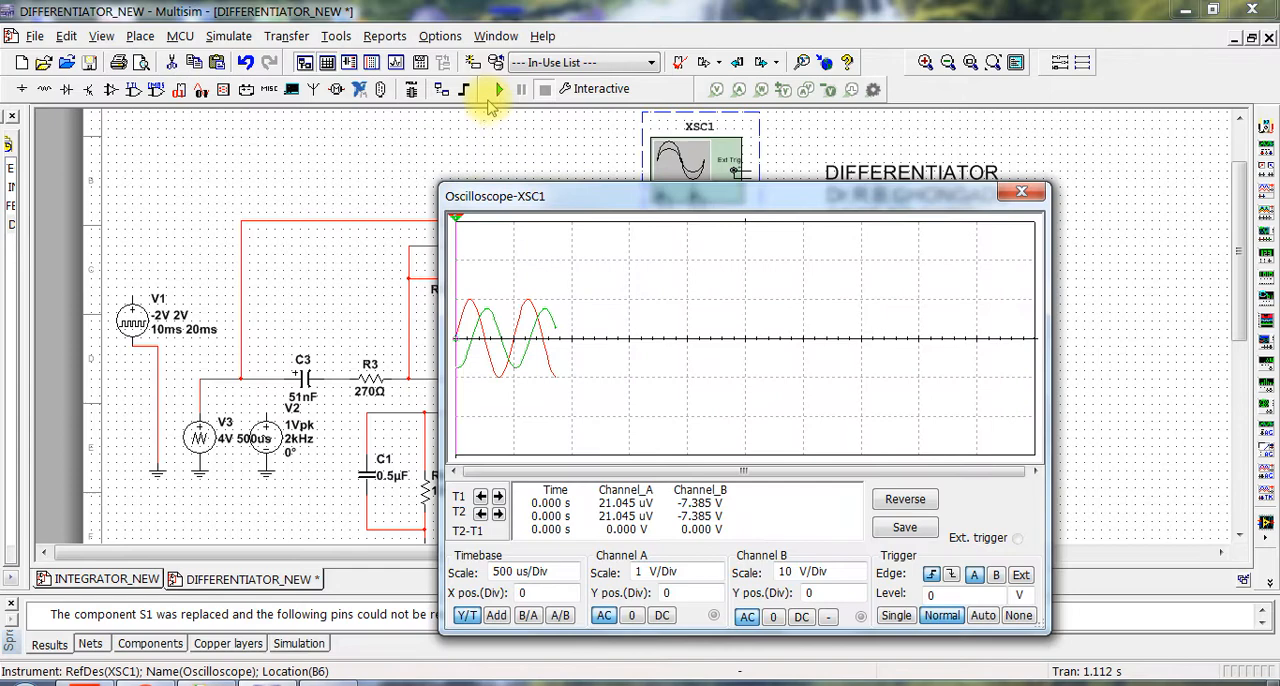
click(499, 88)
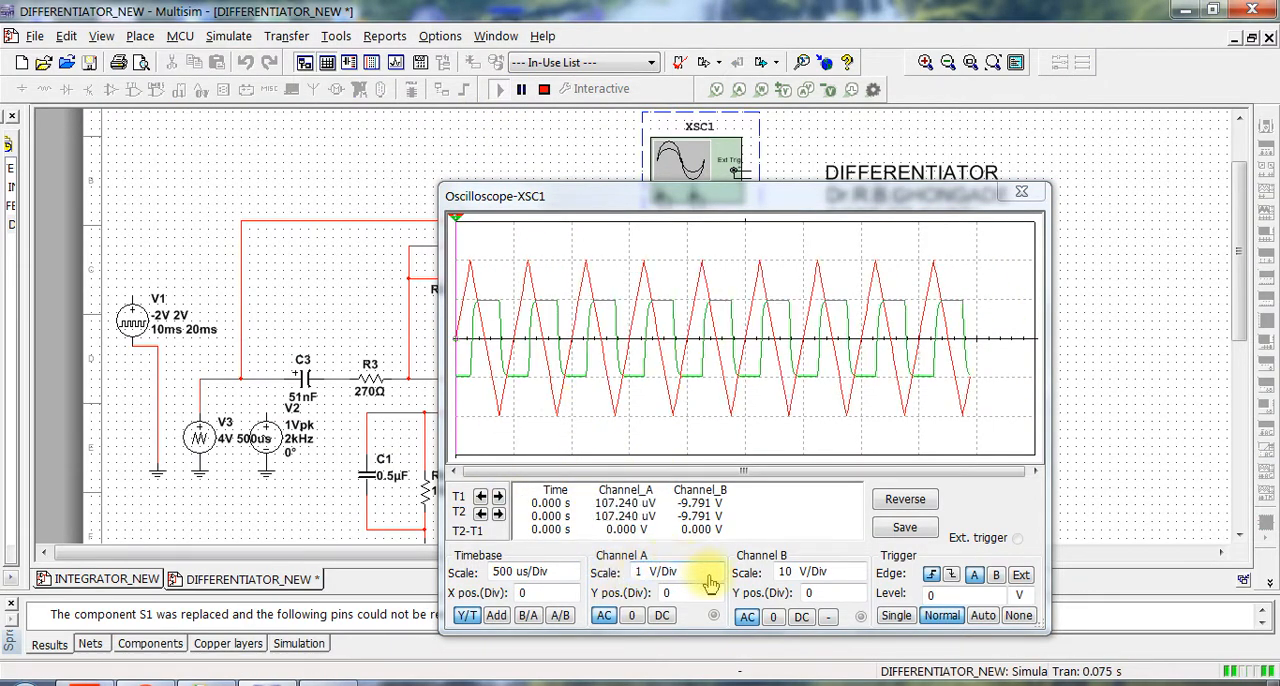
click(710, 571)
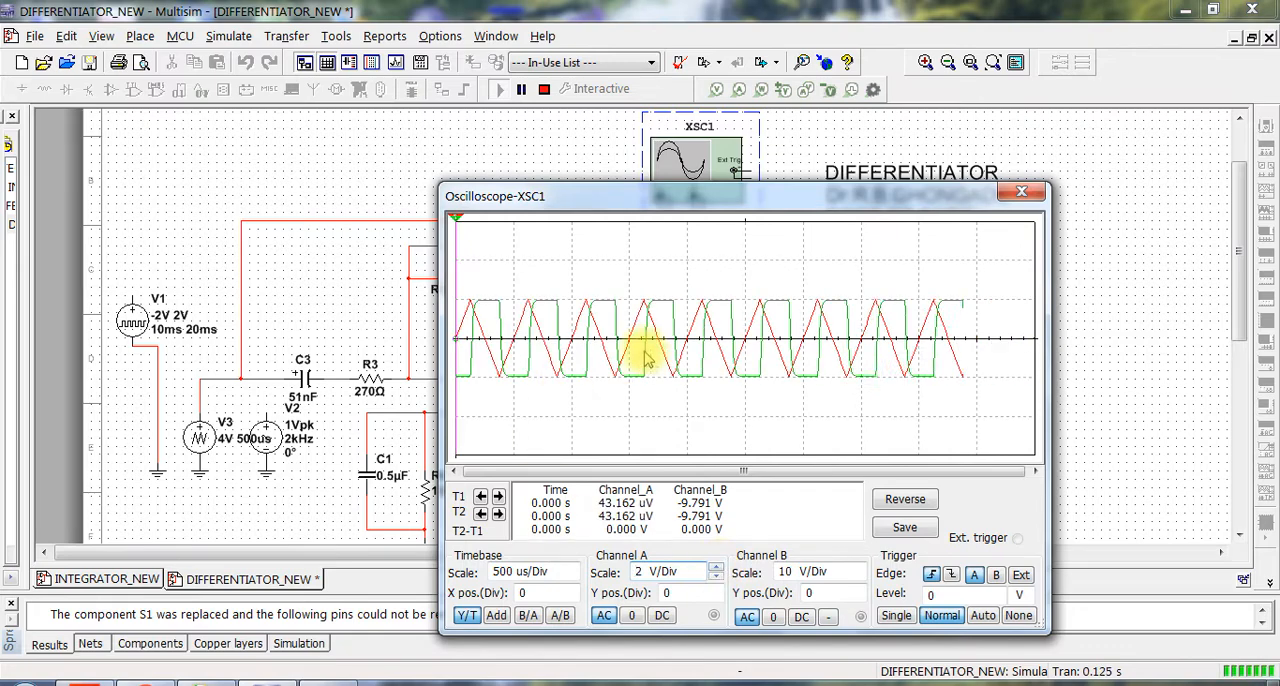
Try a 200 us/Div timebase, return to 500 us/Div, and reposition the scope window.
click(857, 576)
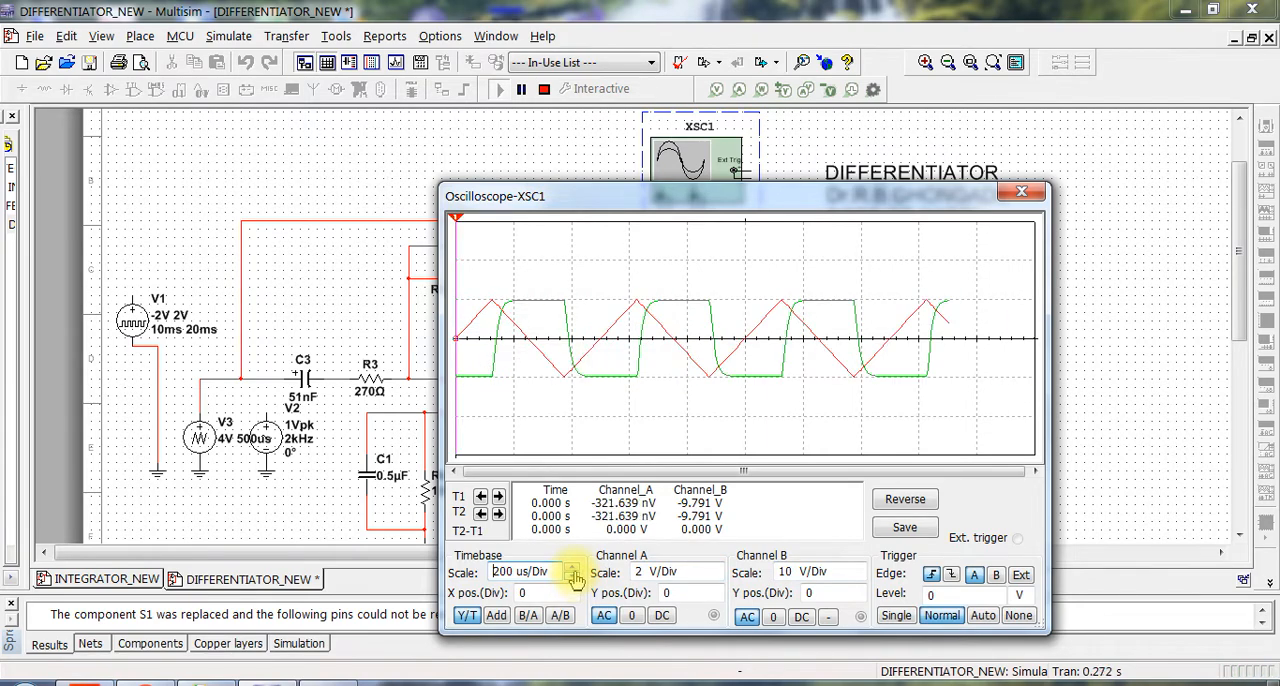
click(573, 568)
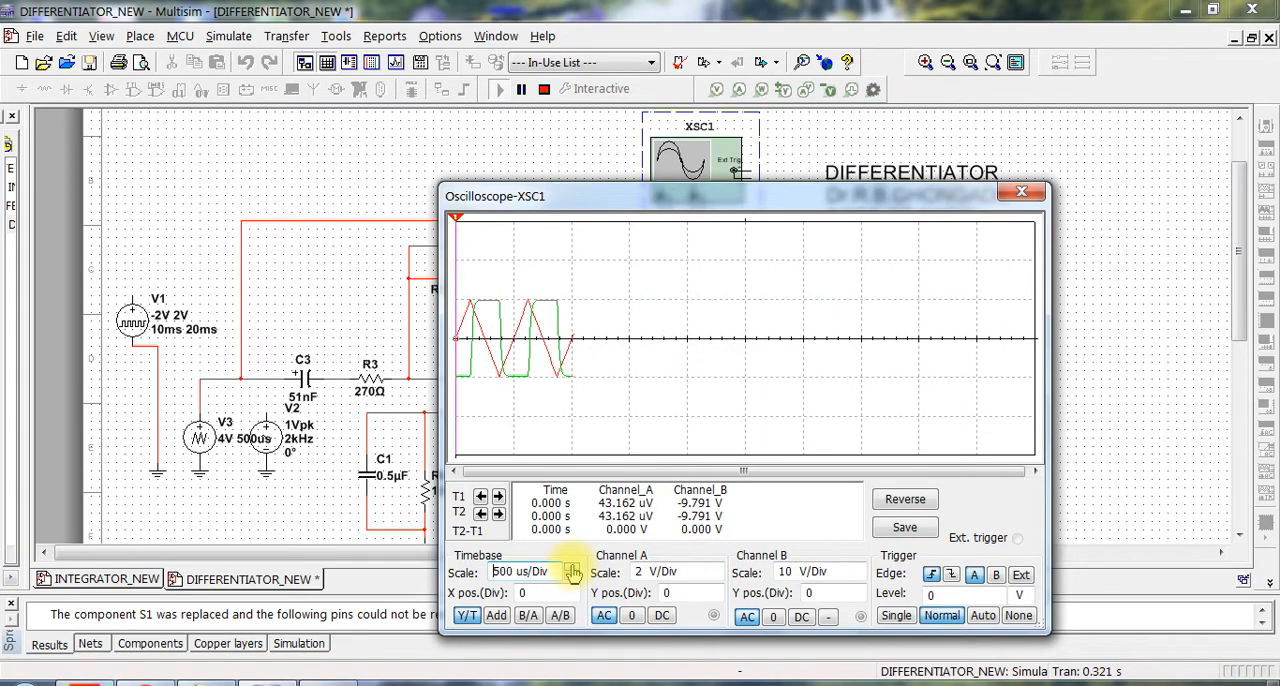
drag(494, 196, 669, 168)
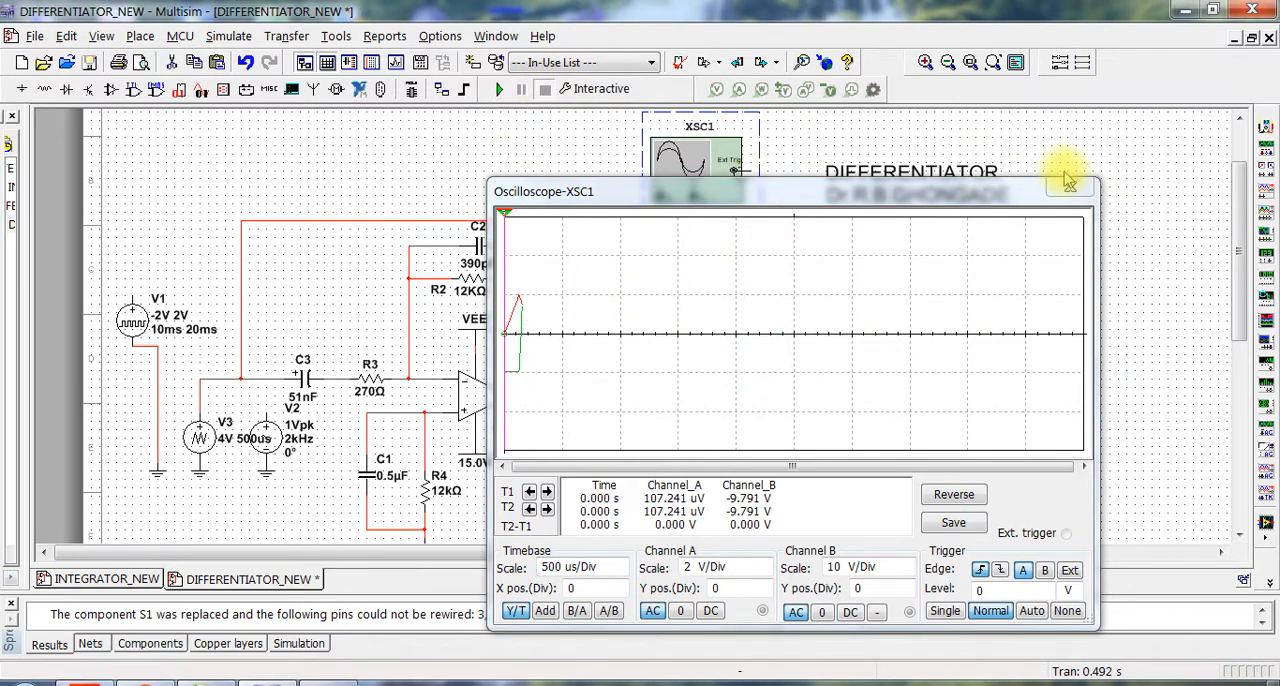
Reopen XSC1 and separate the square and spike traces at 10 ms/Div (A 1.2, B -1.8).
click(1067, 178)
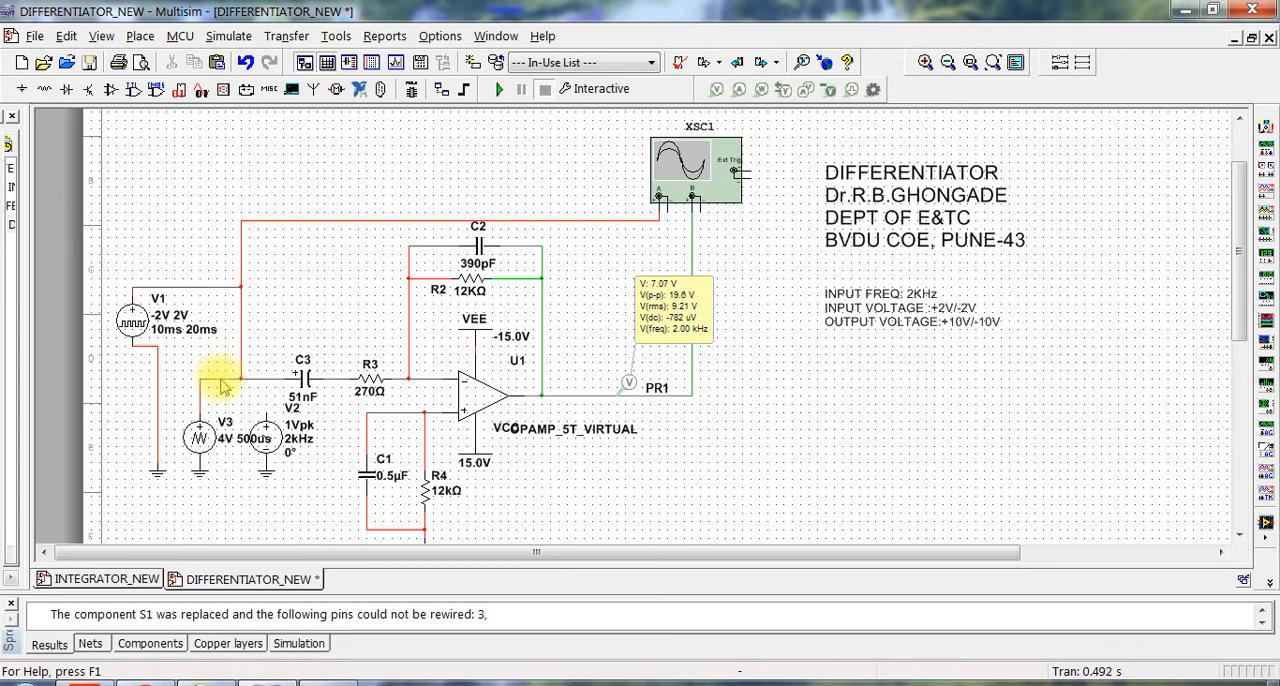
click(697, 170)
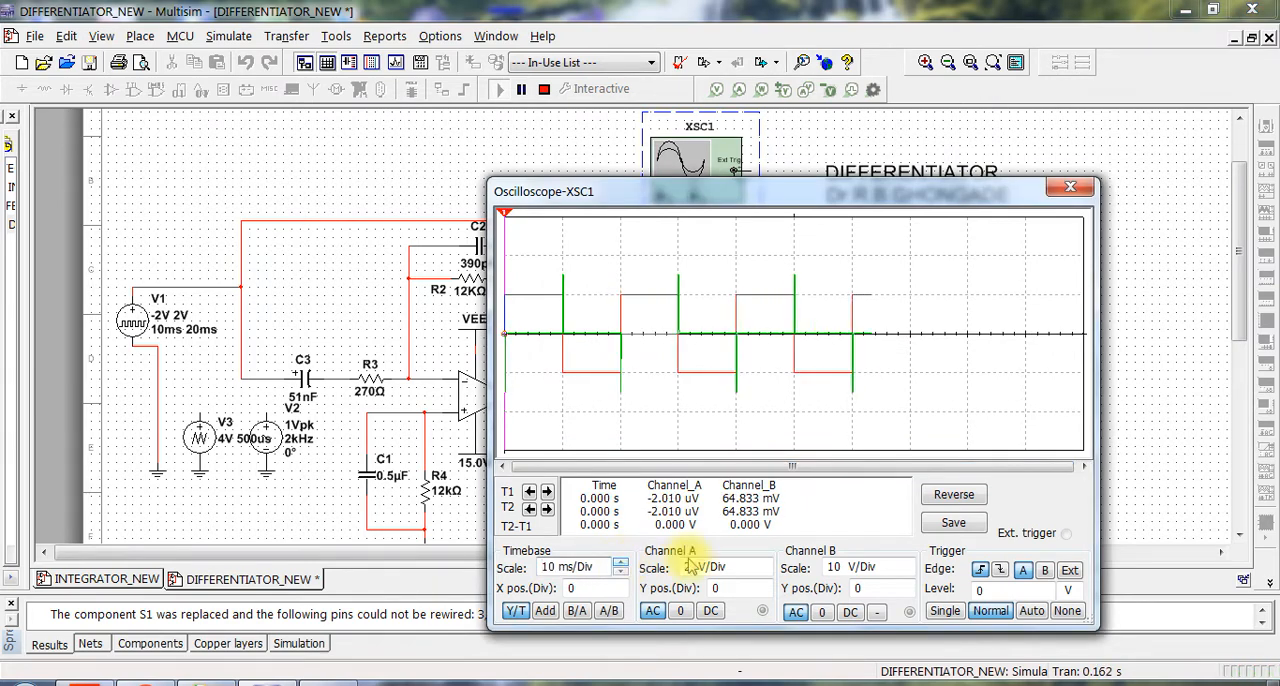
click(700, 567)
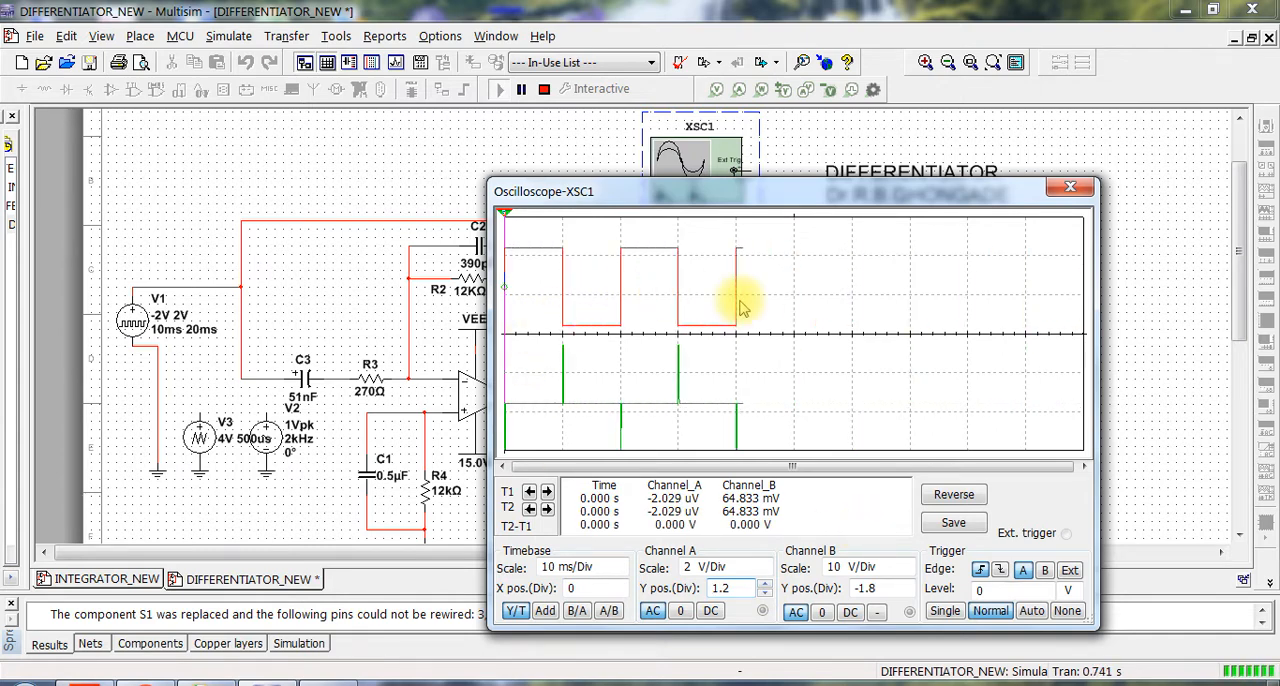
Close the Oscilloscope-XSC1 window, stopping the simulation.
click(543, 88)
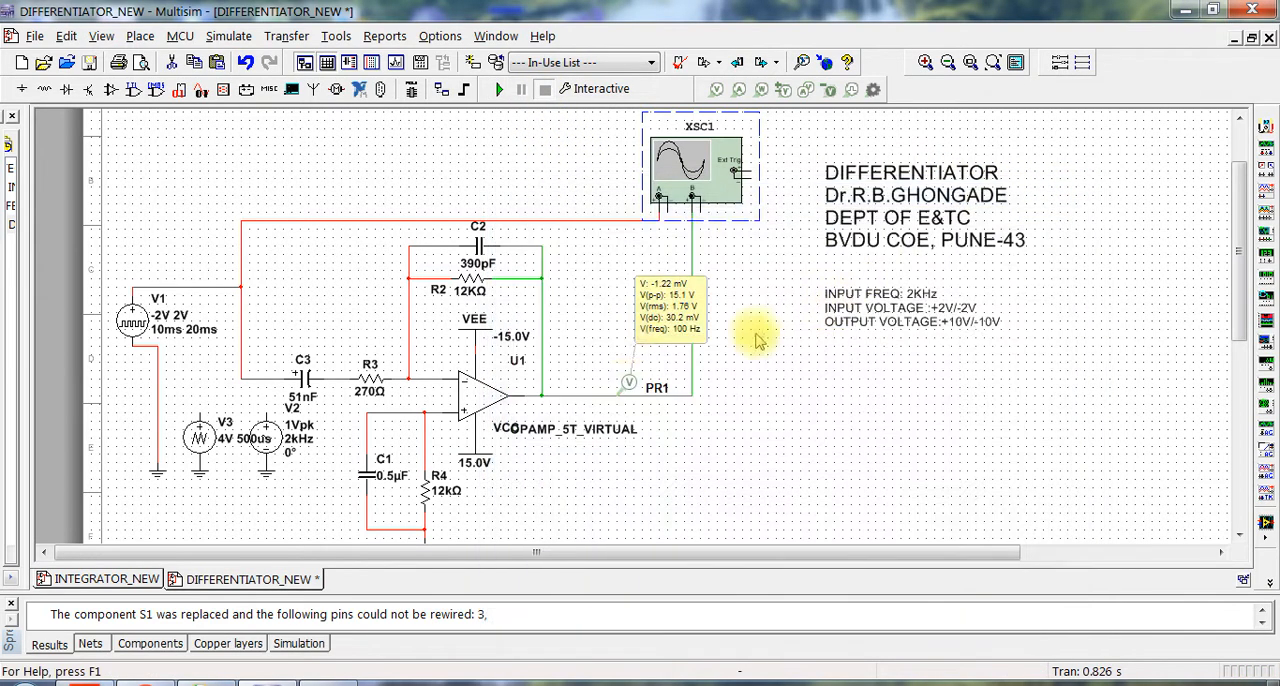
mouse_move(782, 378)
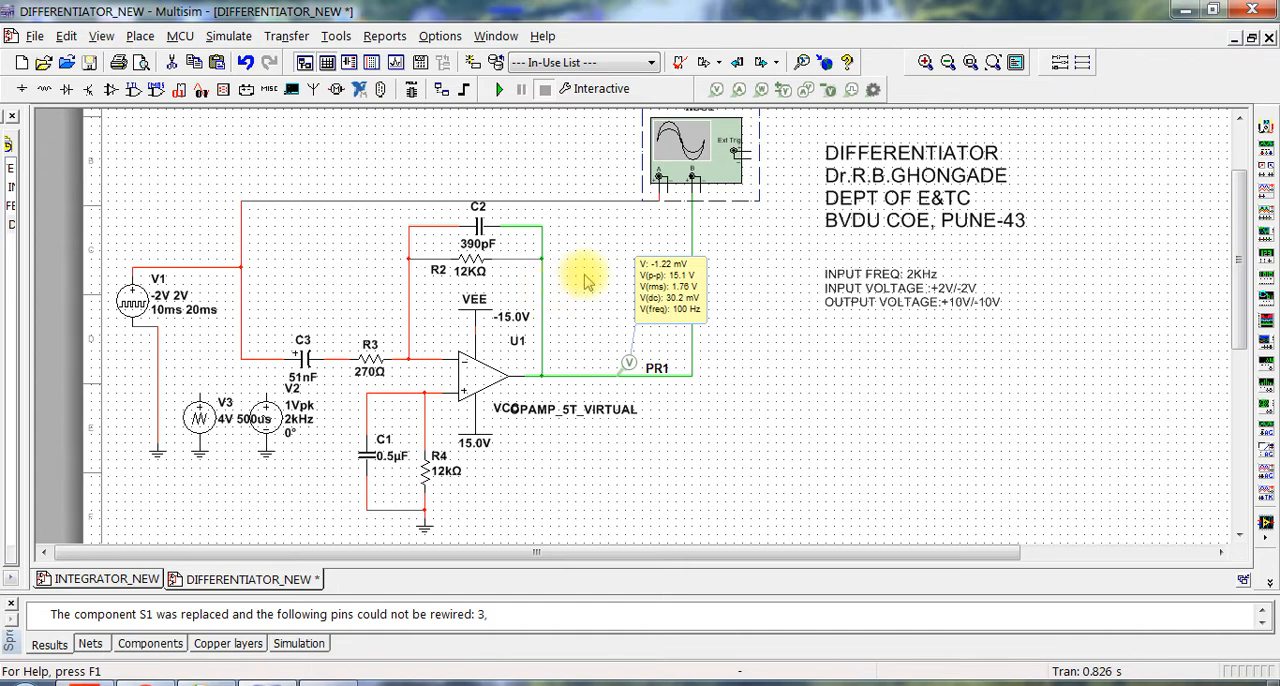
mouse_move(800, 385)
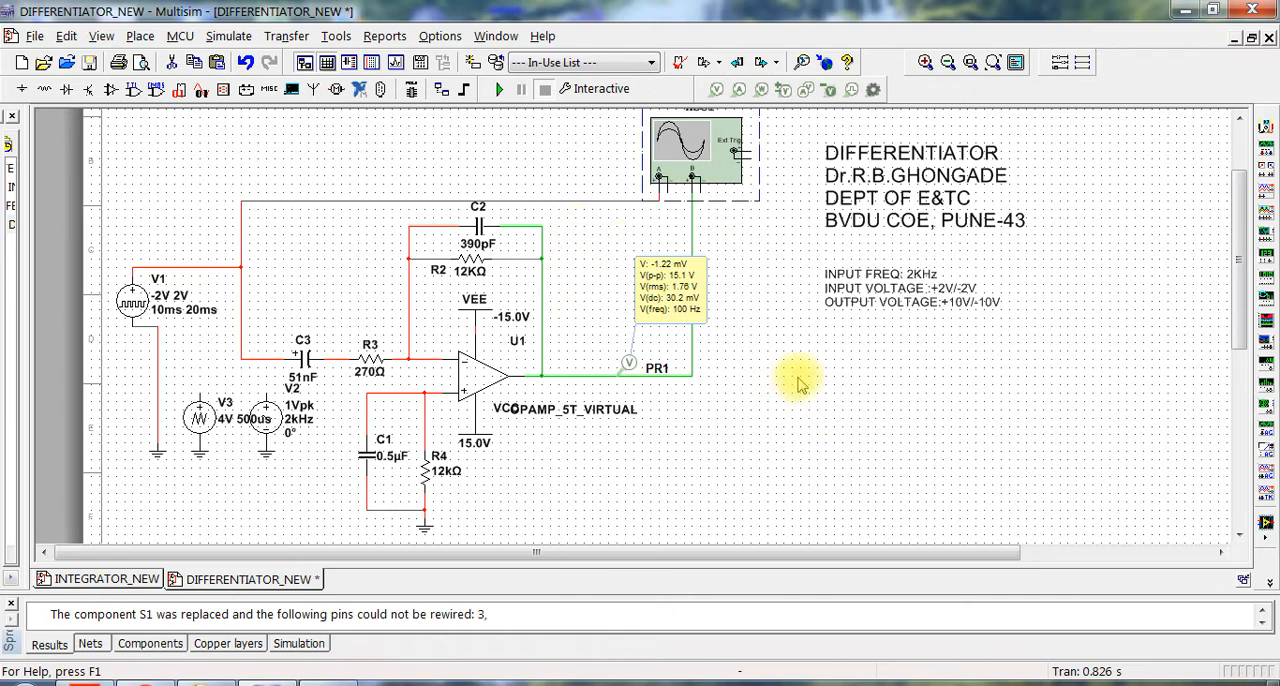